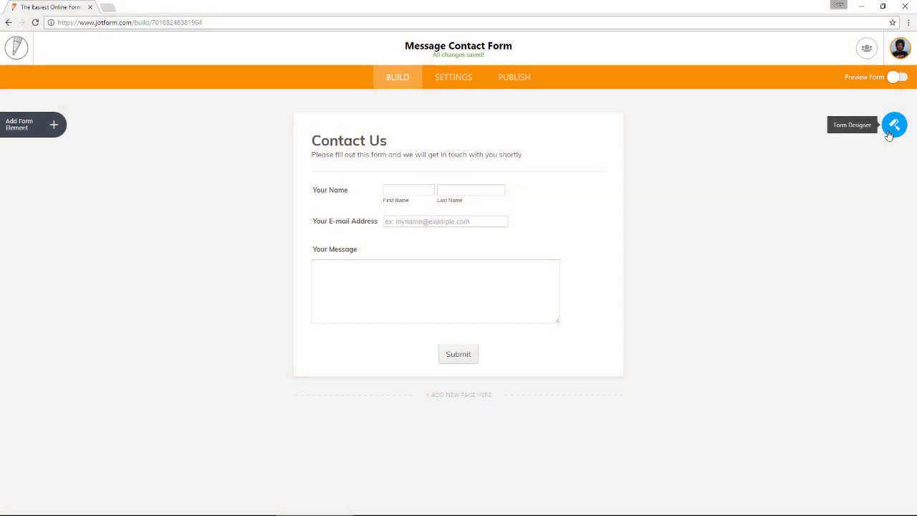
In Form Designer, apply the free Simplicity theme to the Contact Us form.
left_click(894, 125)
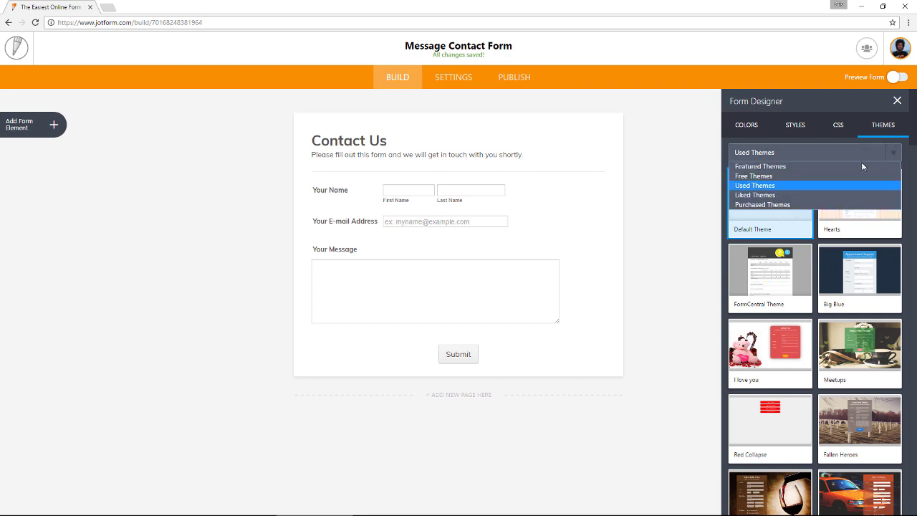
left_click(753, 175)
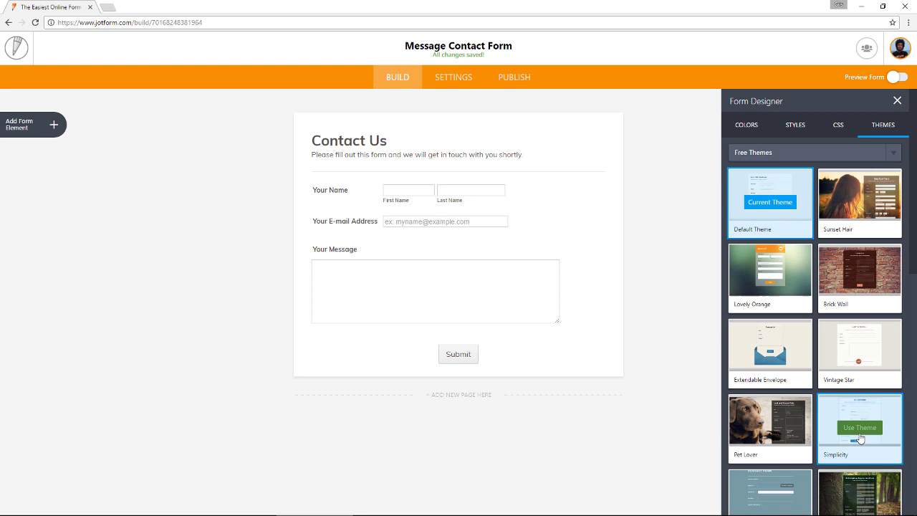
left_click(859, 427)
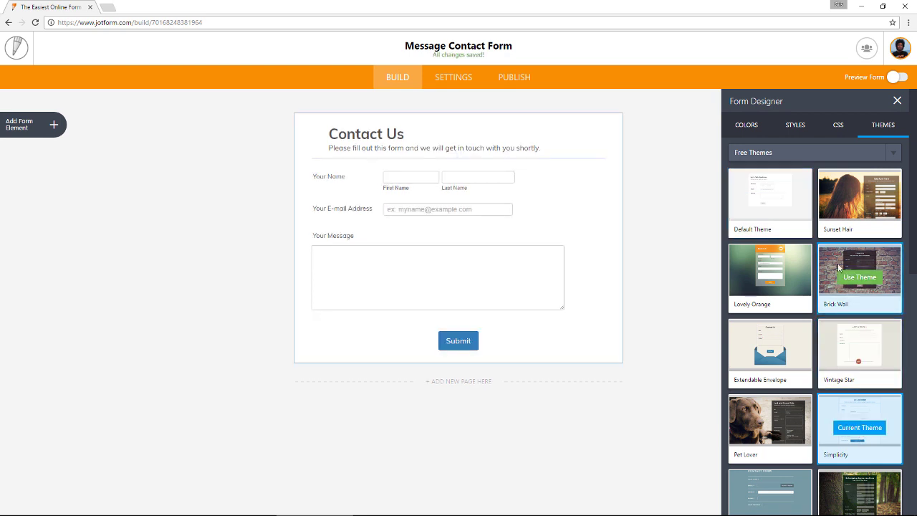
In the Styles settings, set Form Width to 580 px and Question Spacing to 8 px.
left_click(796, 125)
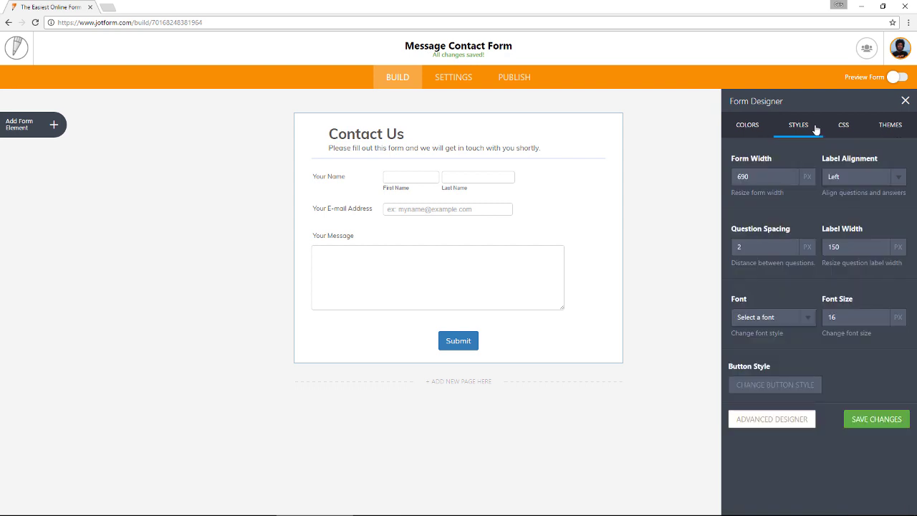
left_click(765, 177)
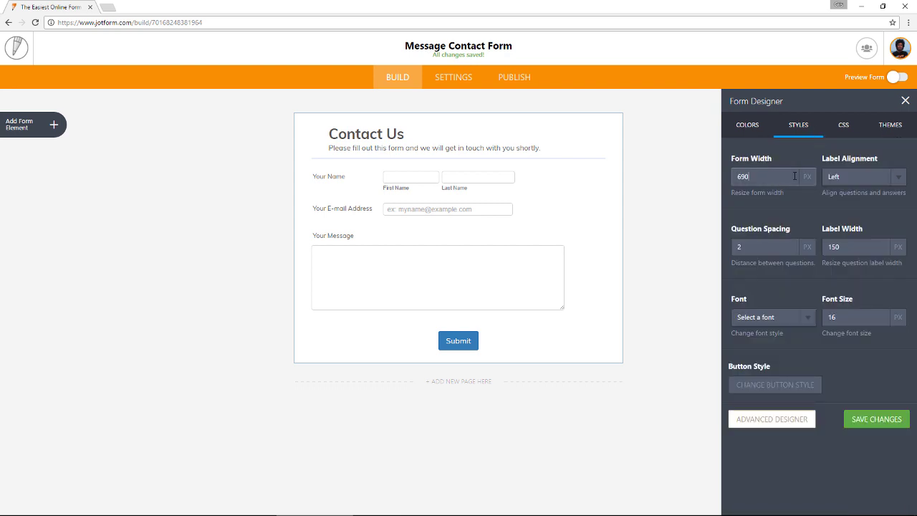
type("580")
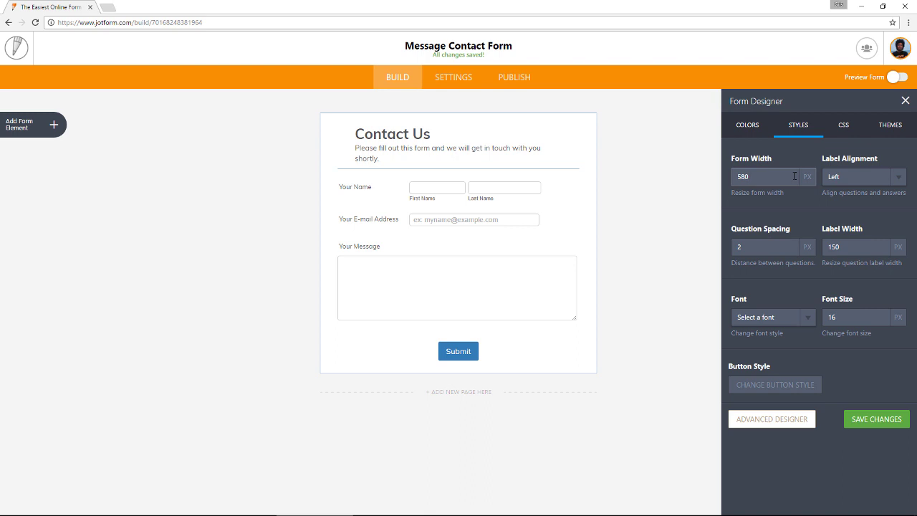
left_click(765, 246)
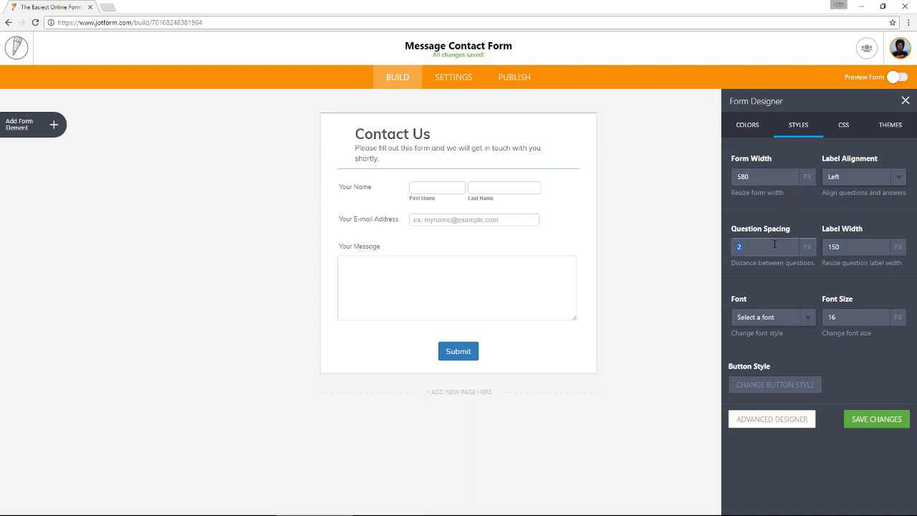
type("8")
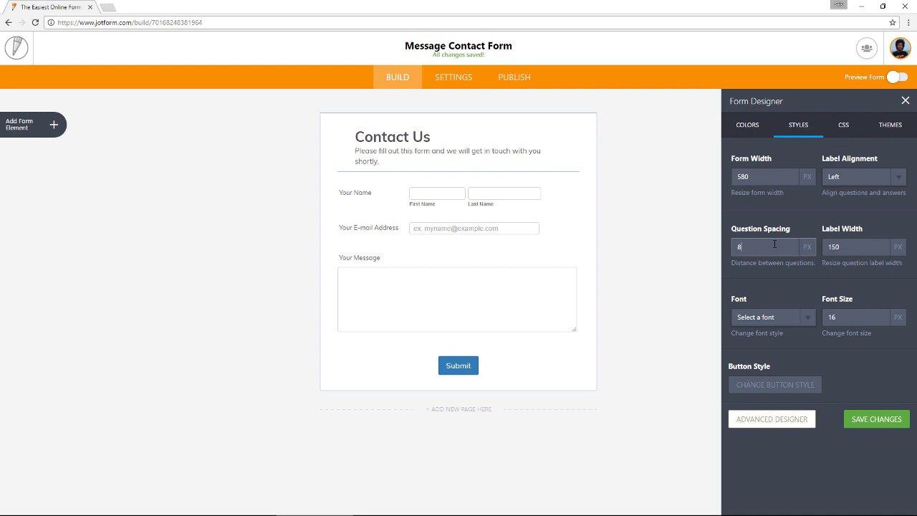
mouse_move(806, 225)
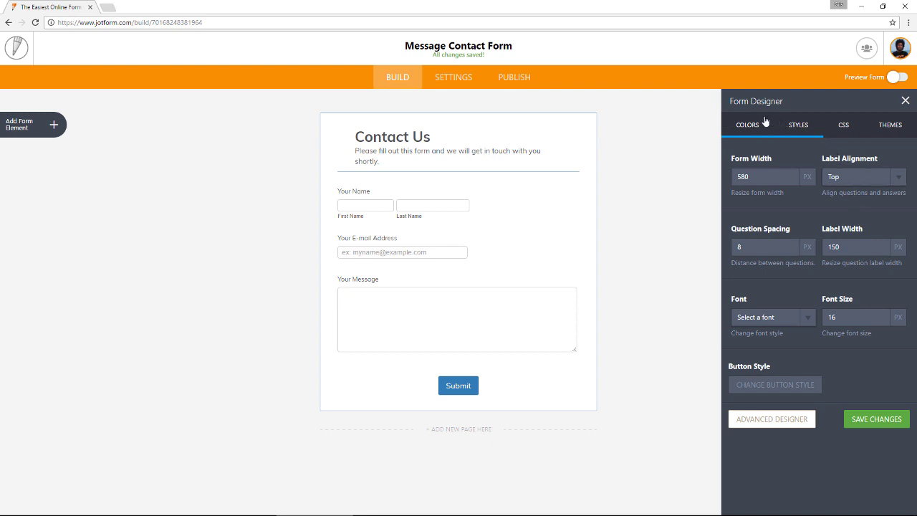
Set the form color to semi-transparent white and the page image to the sunny forest photo.
left_click(748, 124)
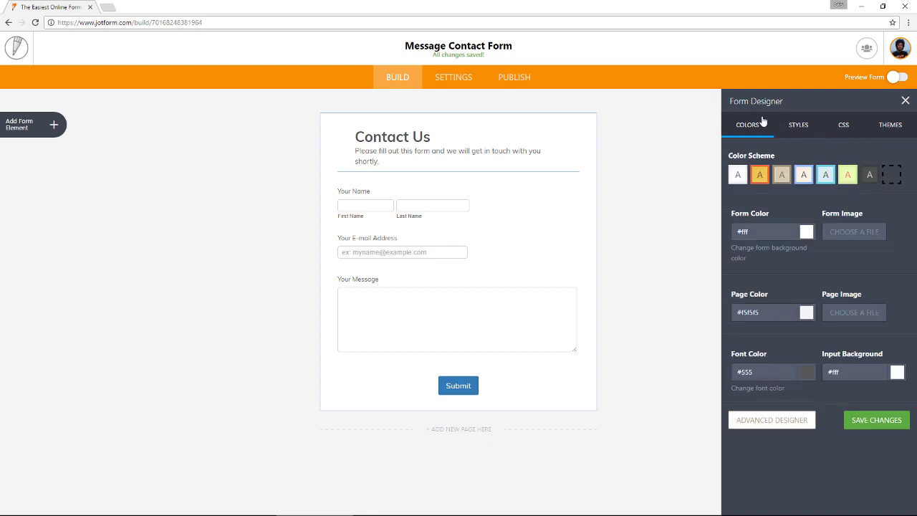
mouse_move(806, 223)
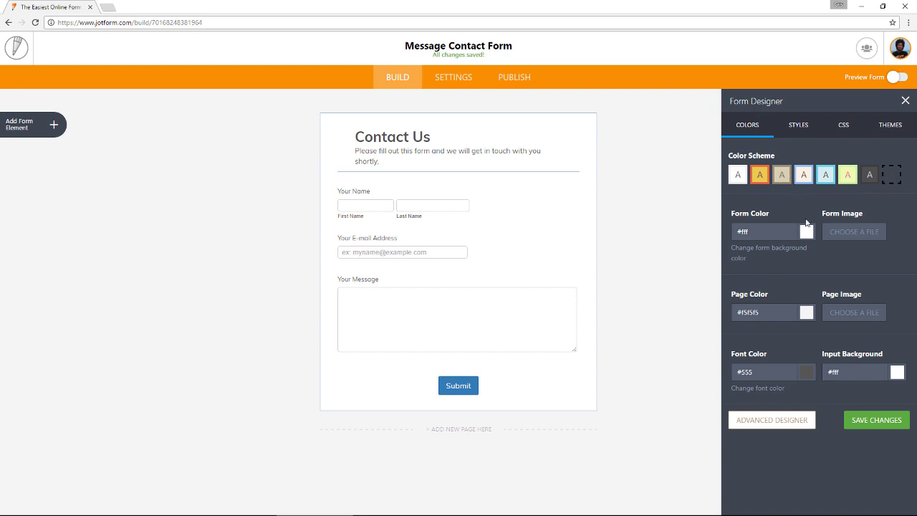
left_click(806, 231)
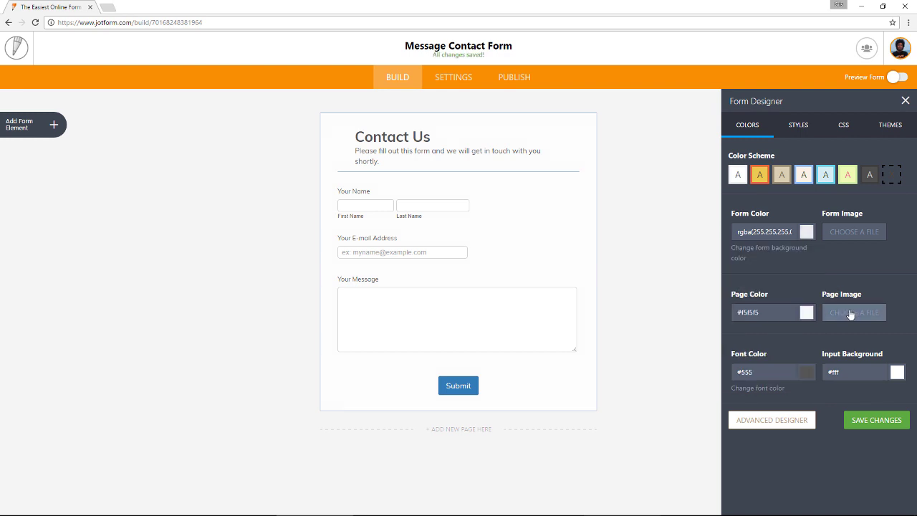
left_click(853, 312)
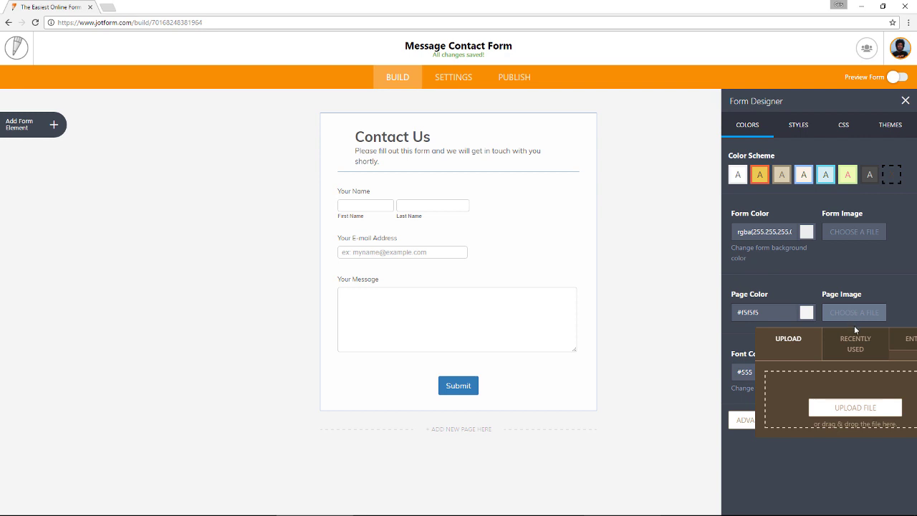
left_click(855, 344)
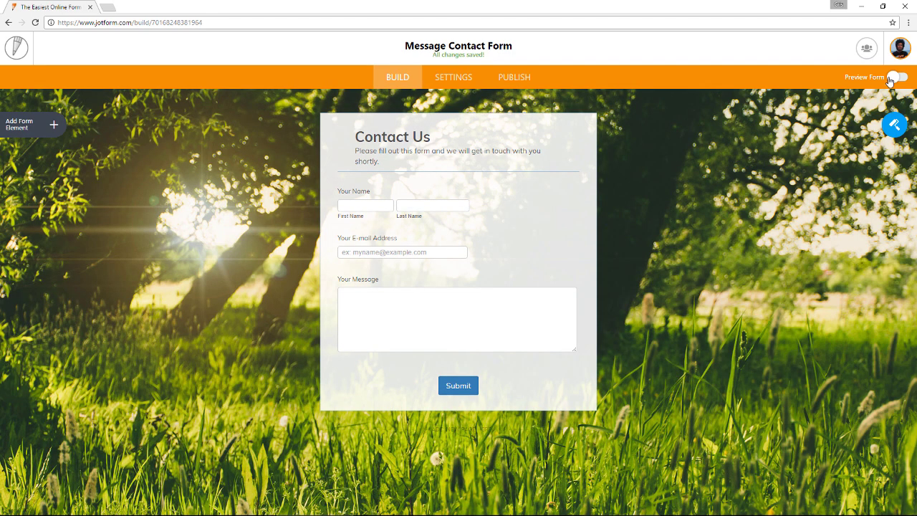
Turn on Preview Form to view the restyled contact form over the forest background.
left_click(895, 77)
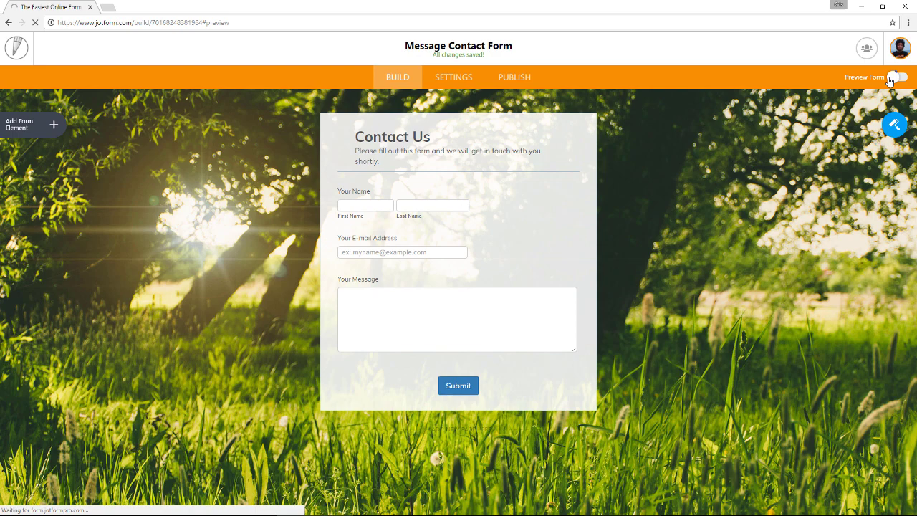
left_click(895, 77)
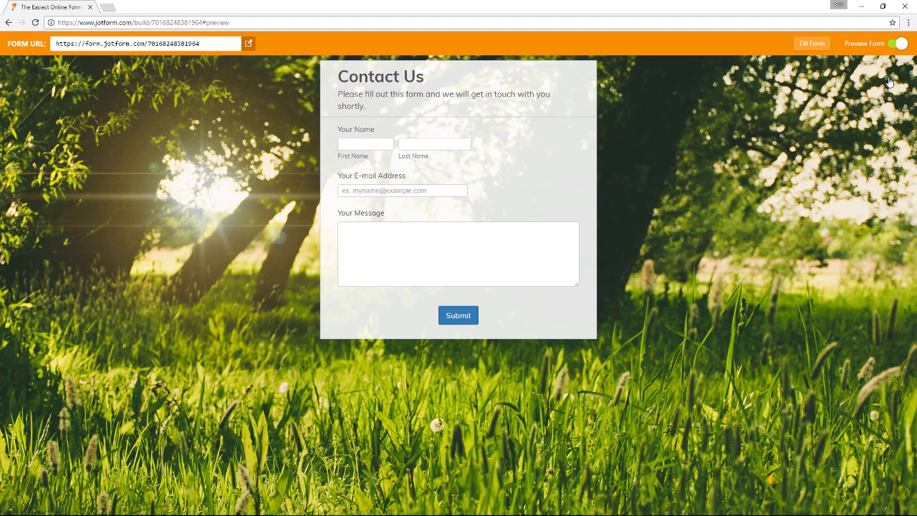